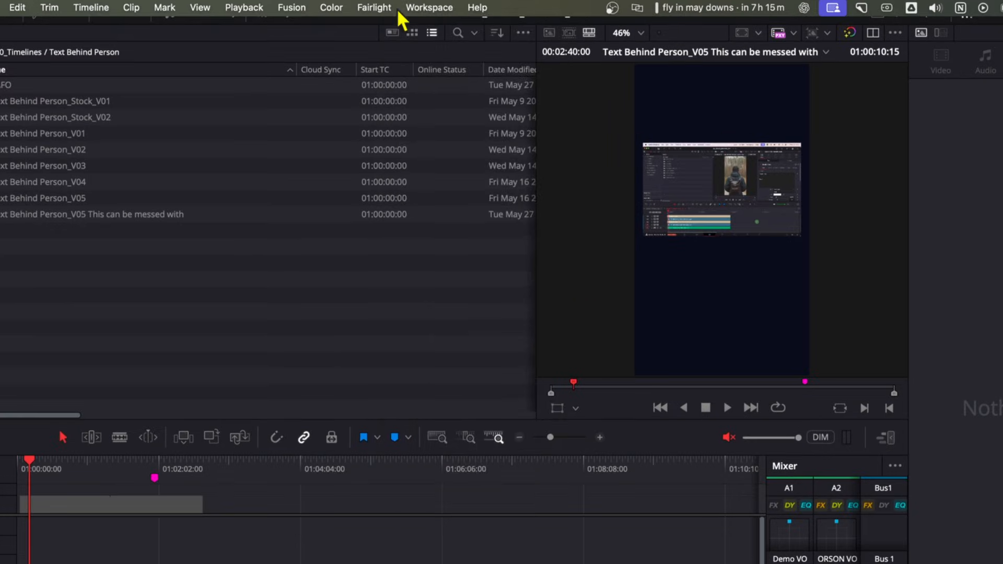
- Launch Snap Captions via Workflow Integrations and pick the Kinetic Glow template
{"action": "left_click", "coordinate": [429, 8]}
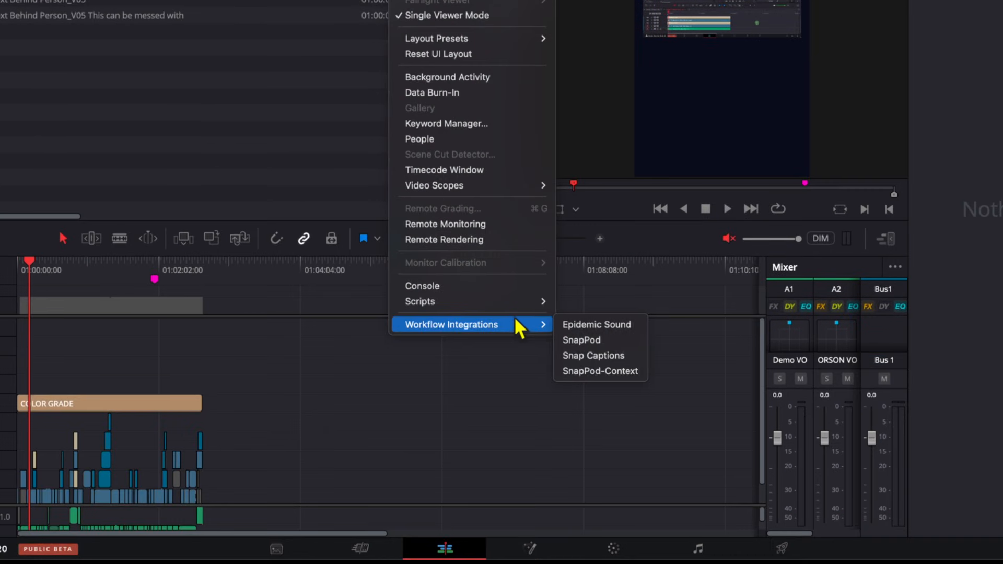
{"action": "left_click", "coordinate": [593, 355]}
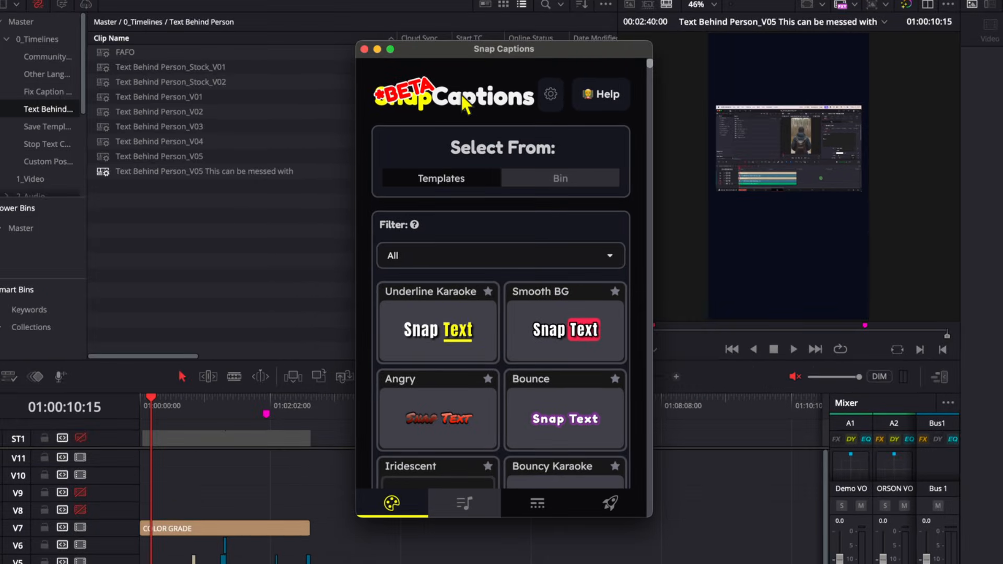
{"action": "scroll", "scroll_direction": "down", "scroll_amount": 3}
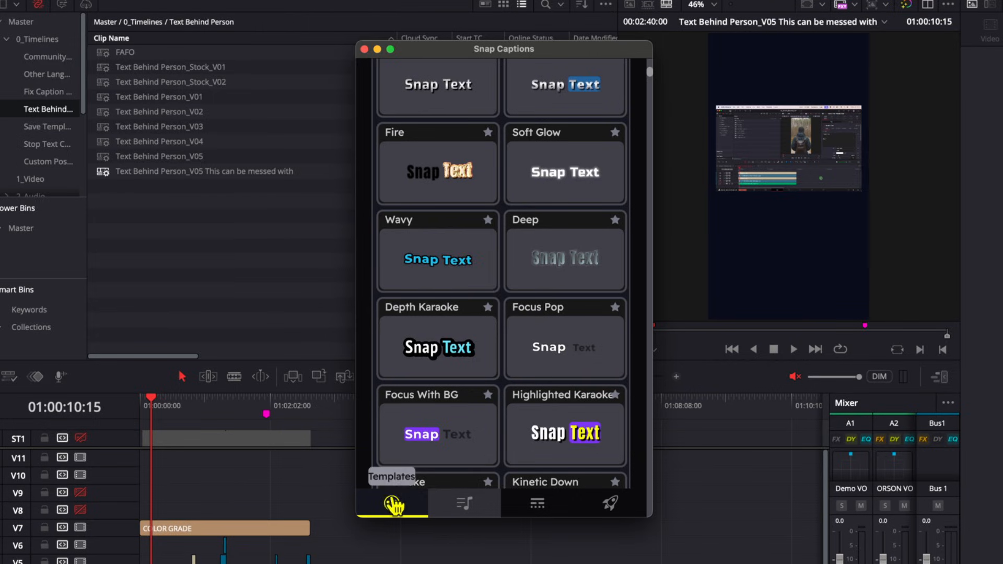
{"action": "scroll", "scroll_direction": "down", "scroll_amount": 3}
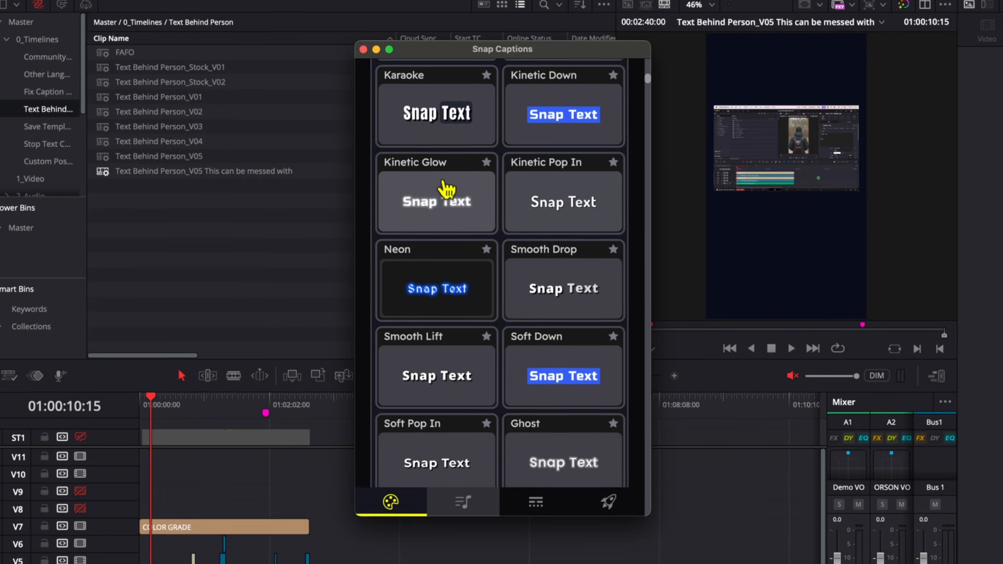
{"action": "left_click", "coordinate": [436, 201]}
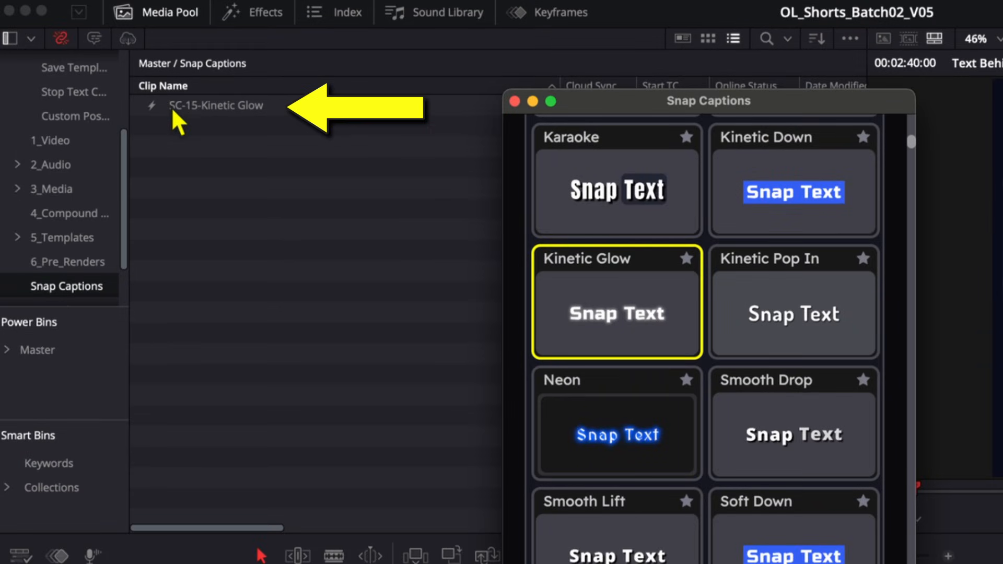
{"action": "mouse_move", "coordinate": [265, 125]}
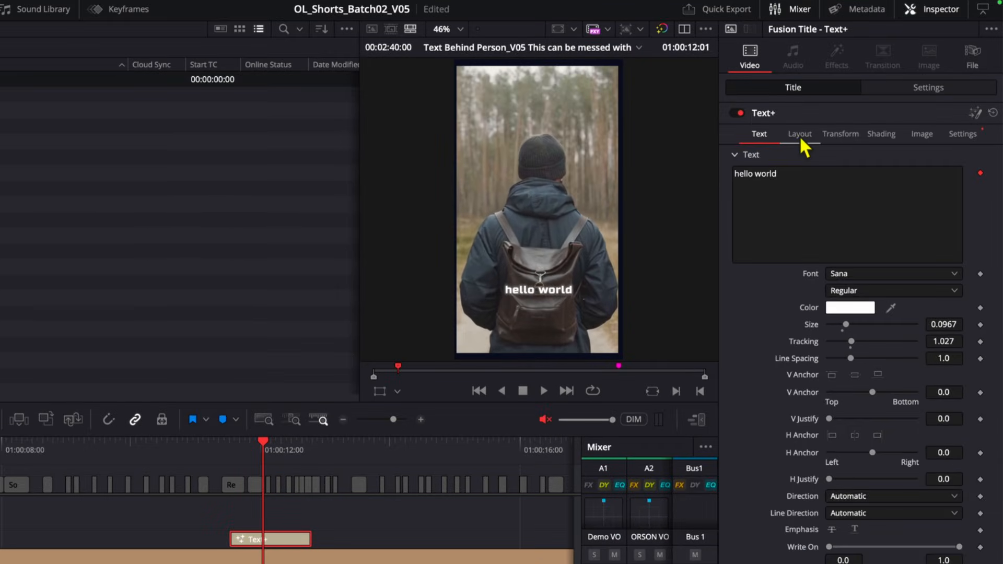
- Set the hello world Text+ title's Layout Type to Text Box in the Inspector
{"action": "left_click", "coordinate": [800, 133]}
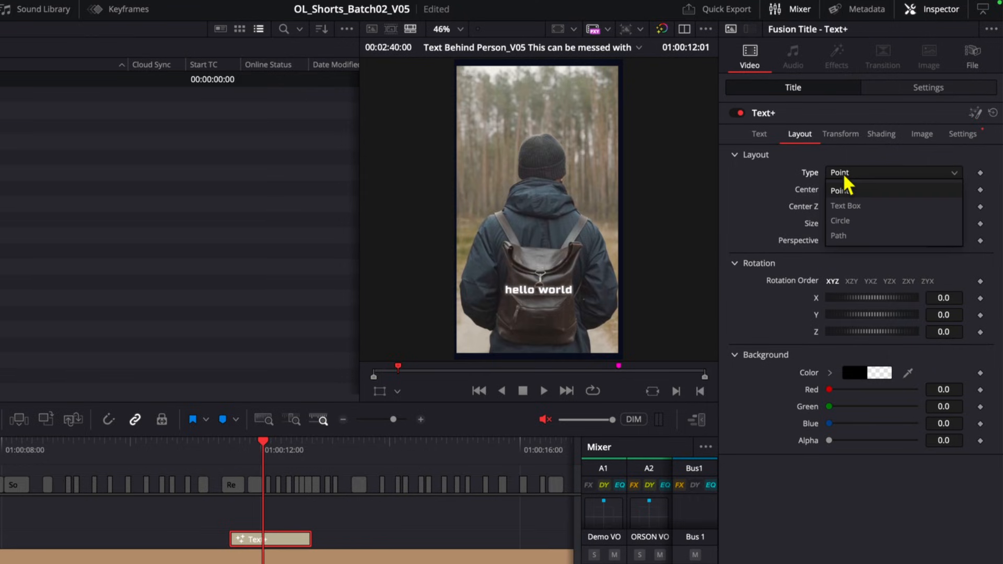
{"action": "mouse_move", "coordinate": [875, 211]}
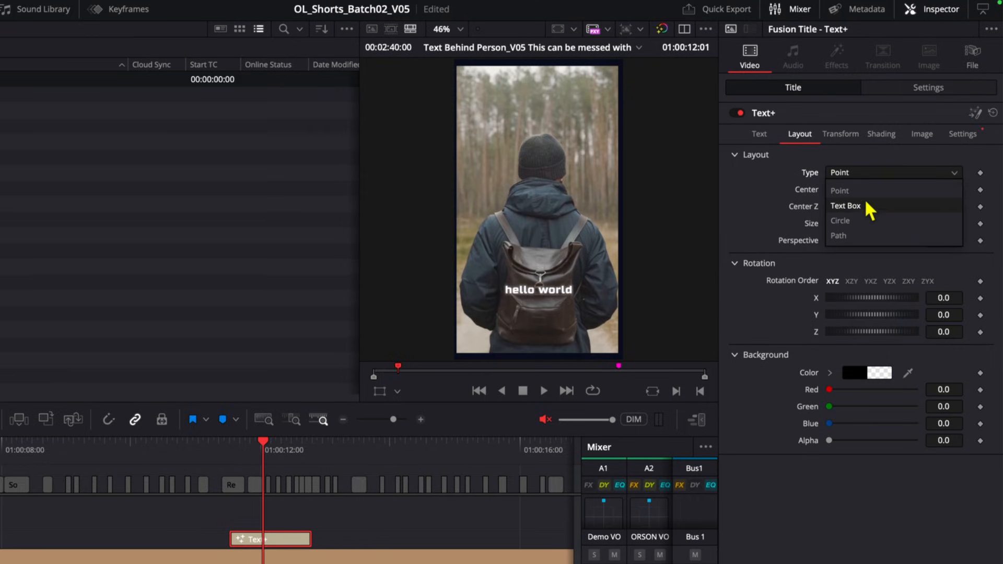
{"action": "left_click", "coordinate": [845, 206]}
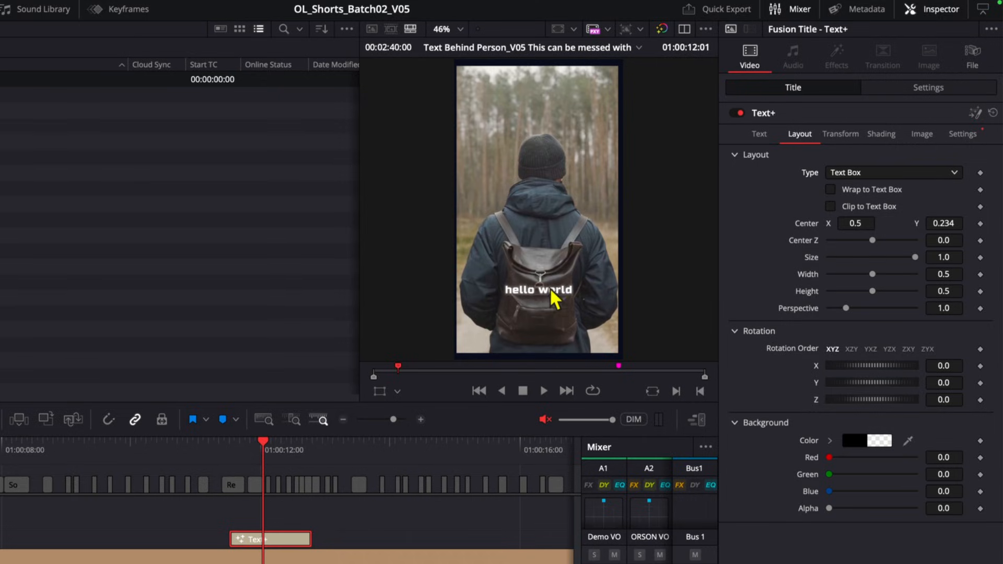
{"action": "mouse_move", "coordinate": [711, 260]}
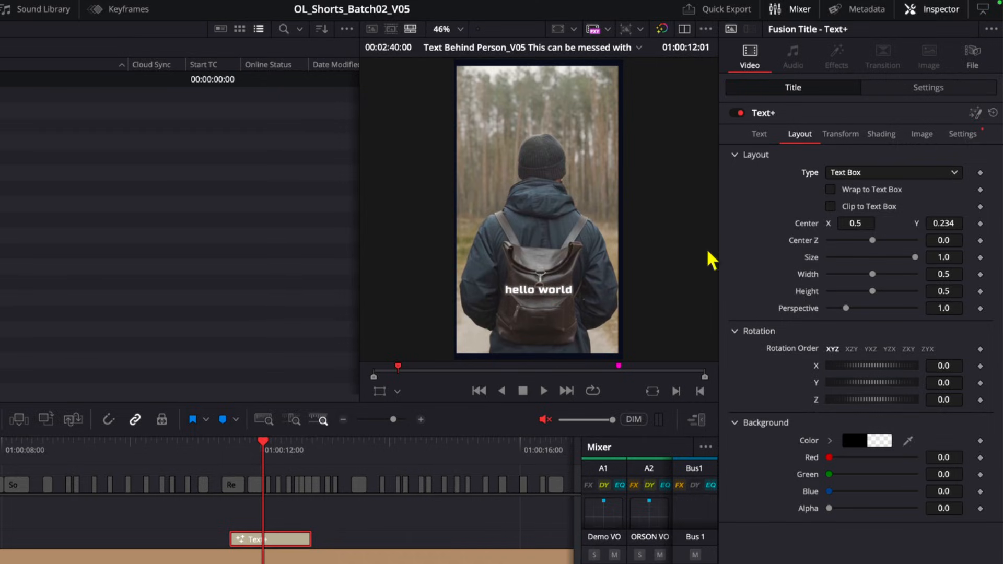
{"action": "mouse_move", "coordinate": [824, 184]}
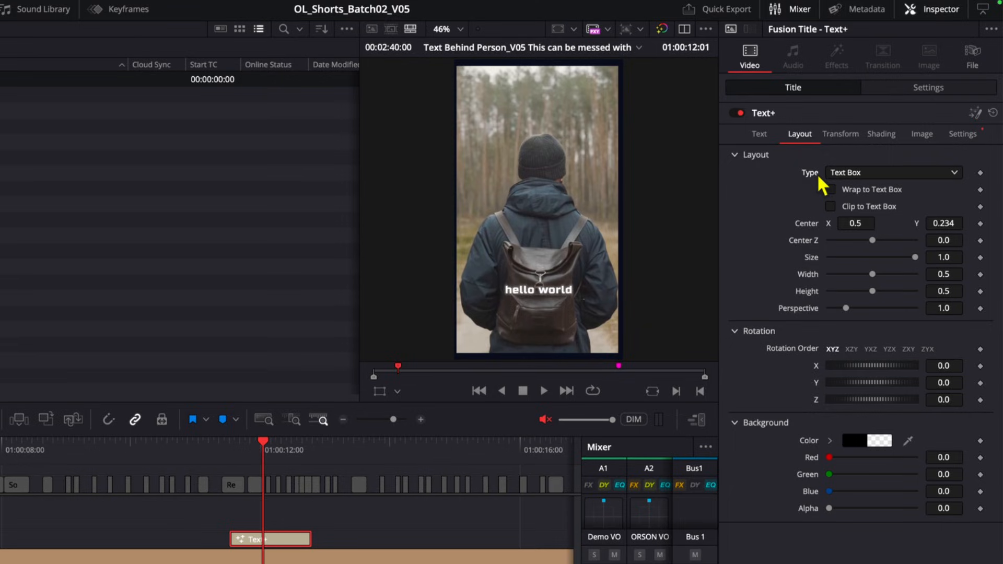
{"action": "mouse_move", "coordinate": [840, 179]}
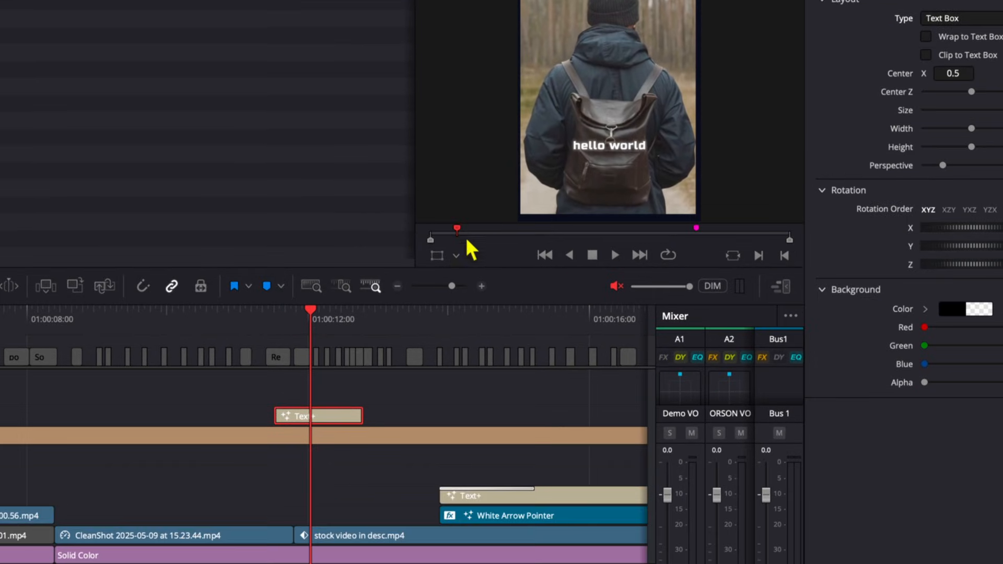
- Enable the Fusion Overlay and narrow the text box width so hello world splits onto two lines
{"action": "left_click", "coordinate": [456, 255]}
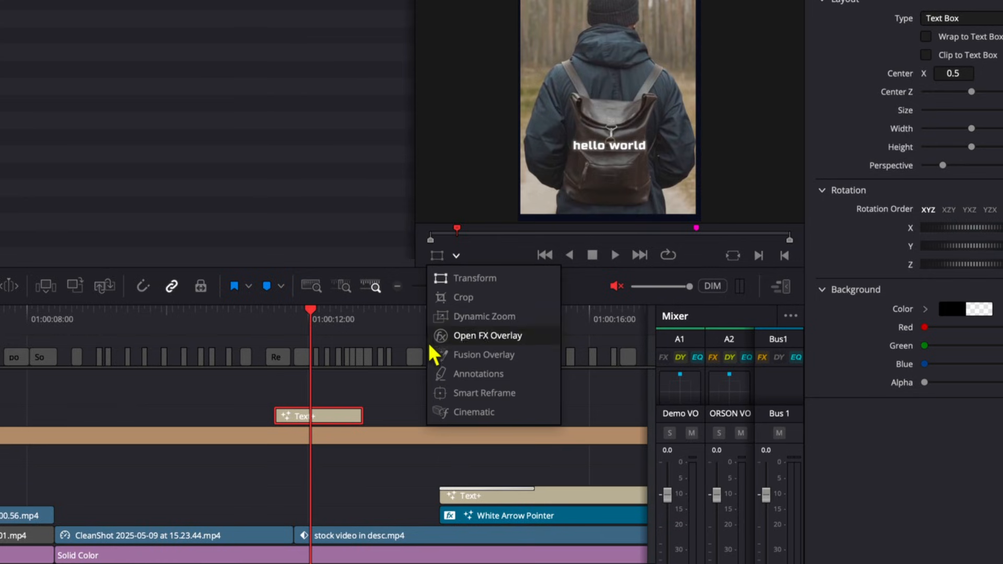
{"action": "left_click", "coordinate": [487, 335]}
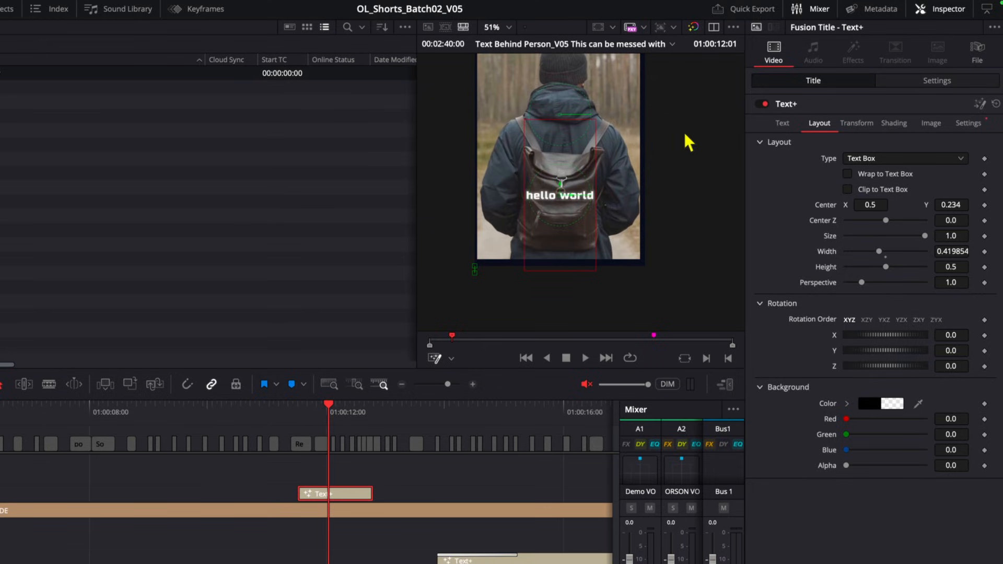
{"action": "mouse_move", "coordinate": [720, 151]}
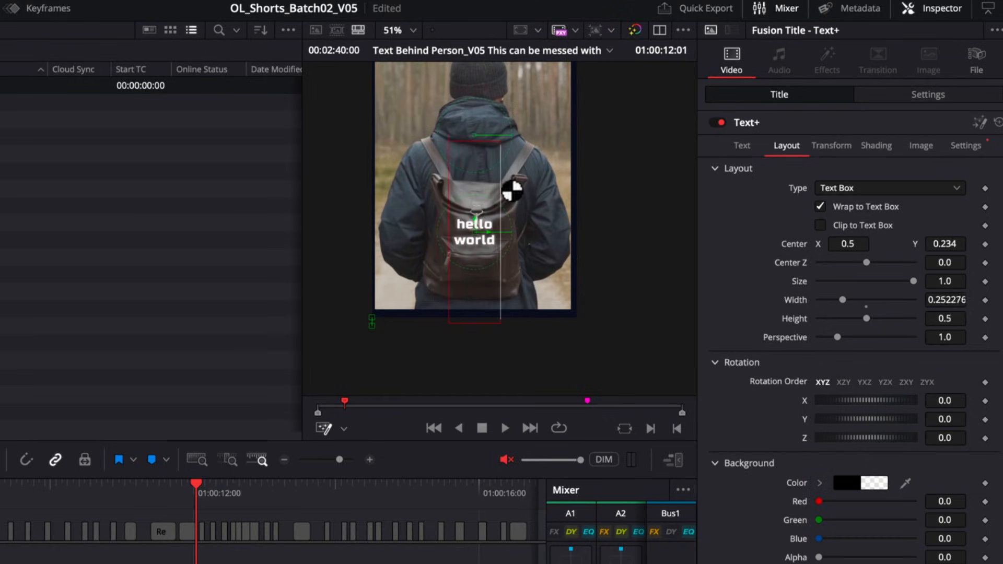
{"action": "left_click_drag", "start_coordinate": [844, 300], "coordinate": [826, 299]}
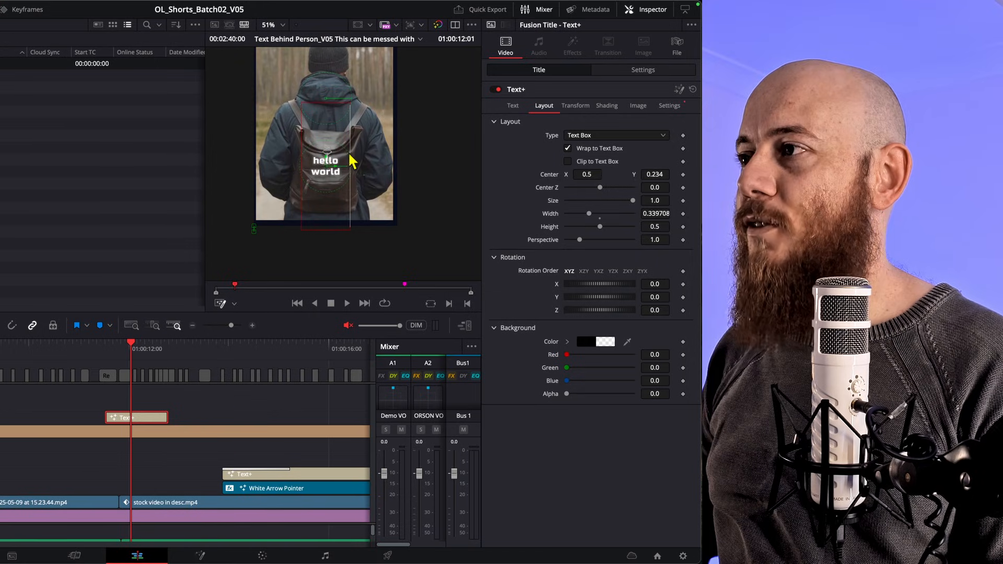
- Scroll the safe zone guides article down to the Instagram safe zone diagram
{"action": "type", "text": "a"}
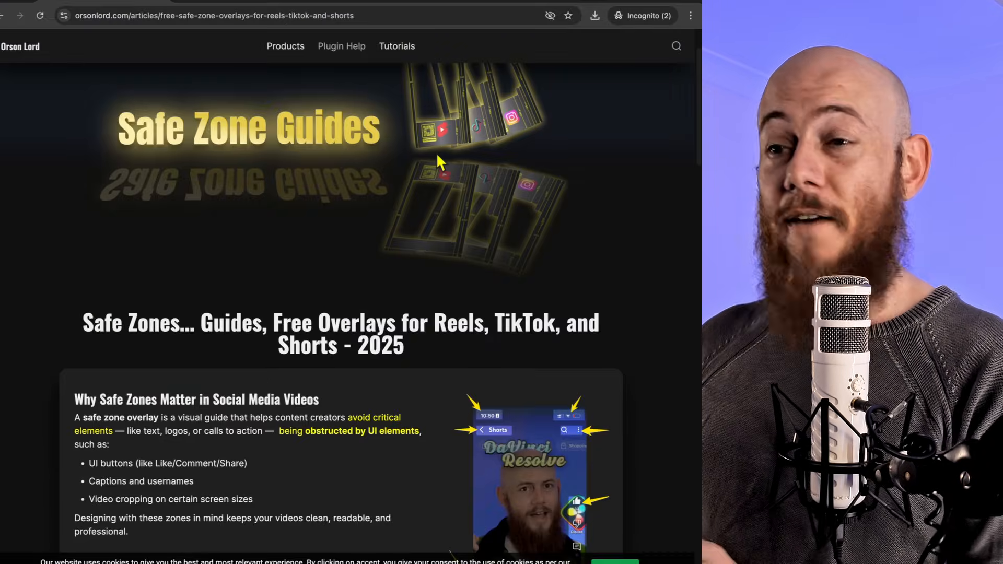
{"action": "scroll", "scroll_direction": "down", "scroll_amount": 3}
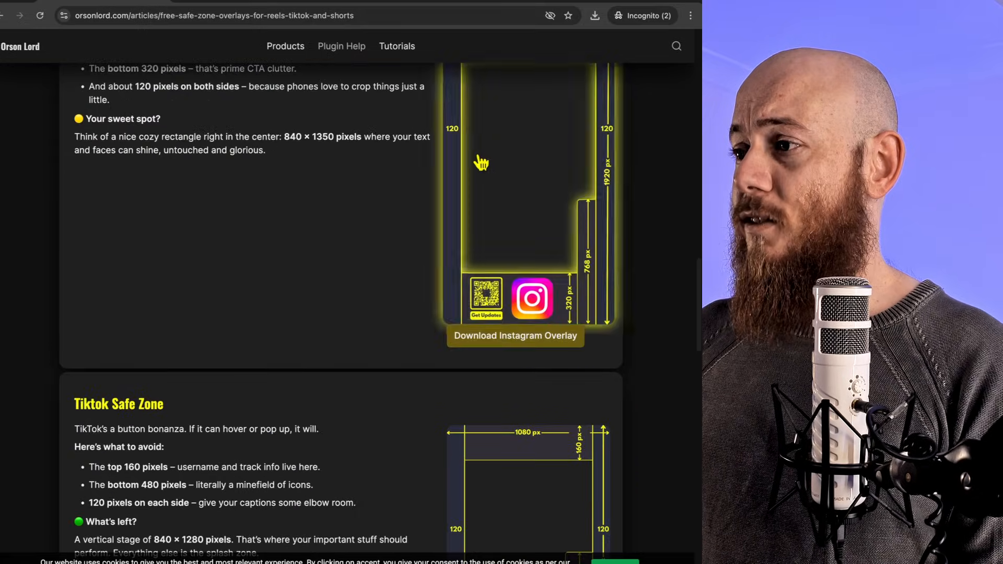
{"action": "scroll", "scroll_direction": "down", "scroll_amount": 3}
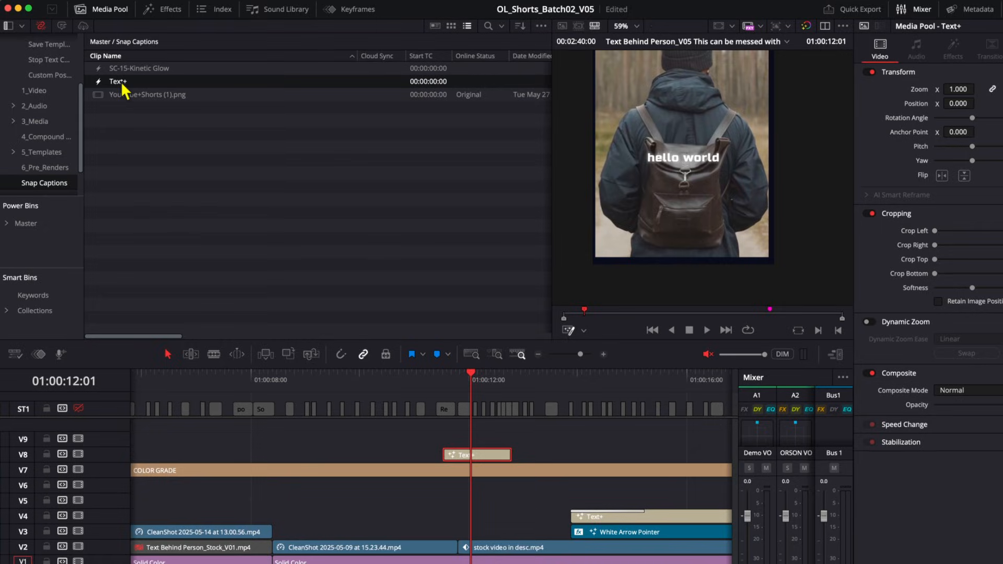
- Rename the Text+ clip in the Media Pool to 'Kinetic Glow with bounding box'
{"action": "double_click", "coordinate": [119, 82]}
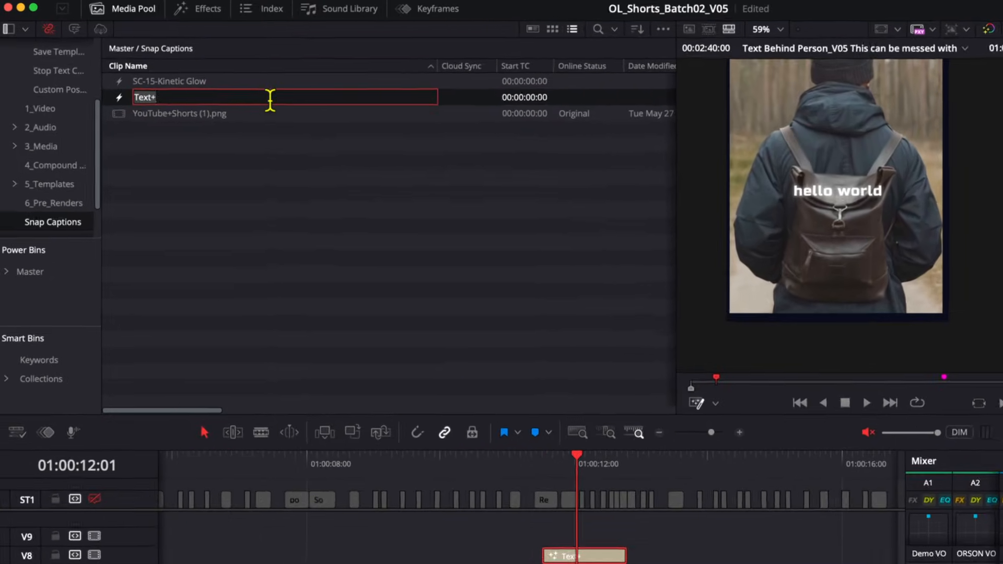
{"action": "type", "text": "Kinetic Glow with bounding box"}
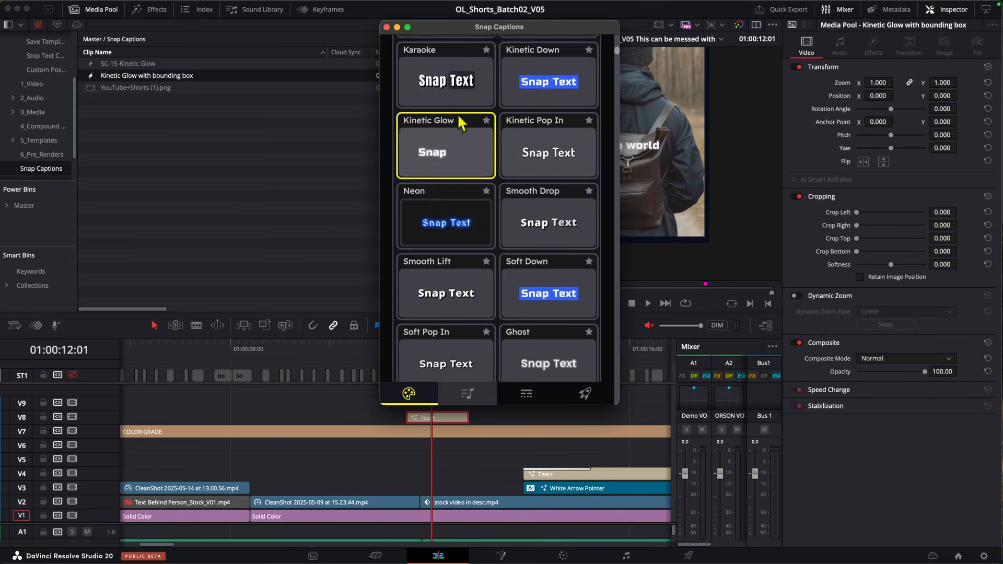
- Select From Bin and pick the 'Kinetic Glow with bounding box' template in Snap Captions
{"action": "scroll", "scroll_direction": "down", "scroll_amount": 3}
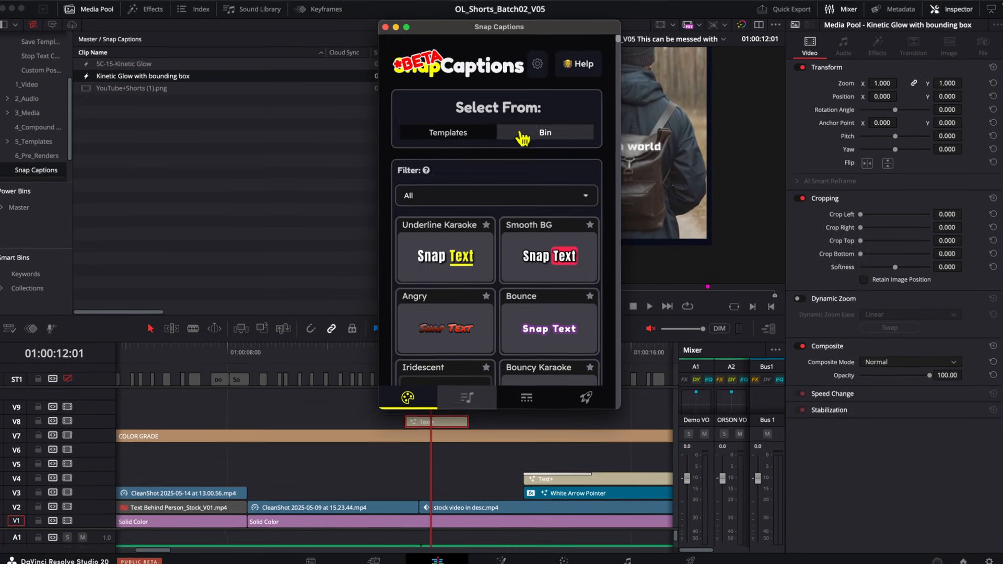
{"action": "left_click", "coordinate": [546, 132]}
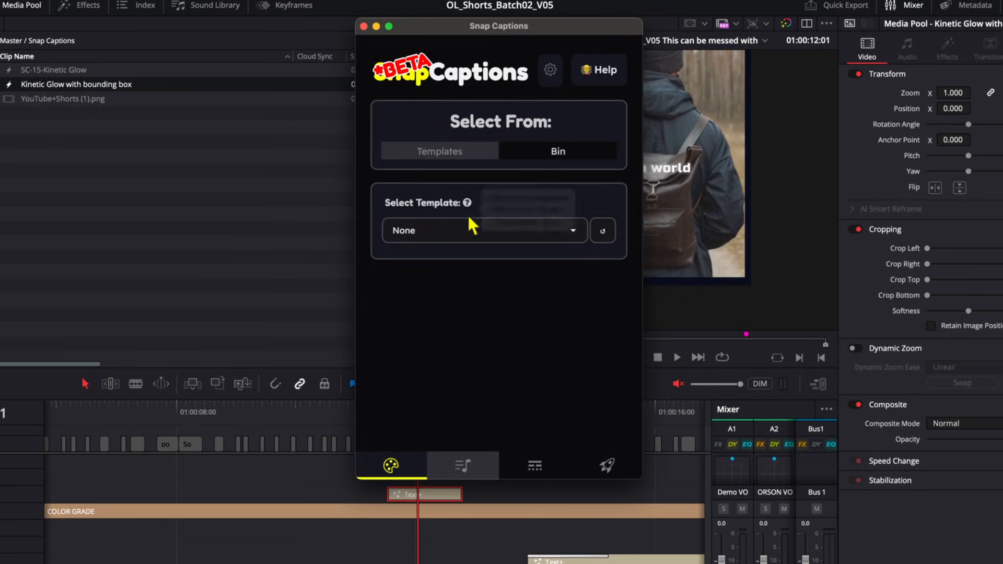
{"action": "left_click", "coordinate": [485, 231]}
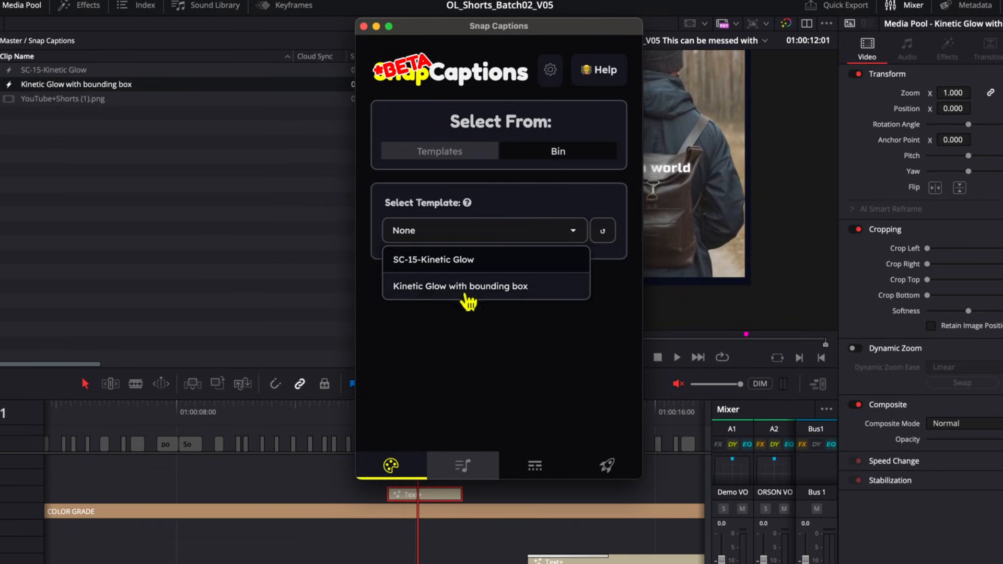
{"action": "mouse_move", "coordinate": [431, 291]}
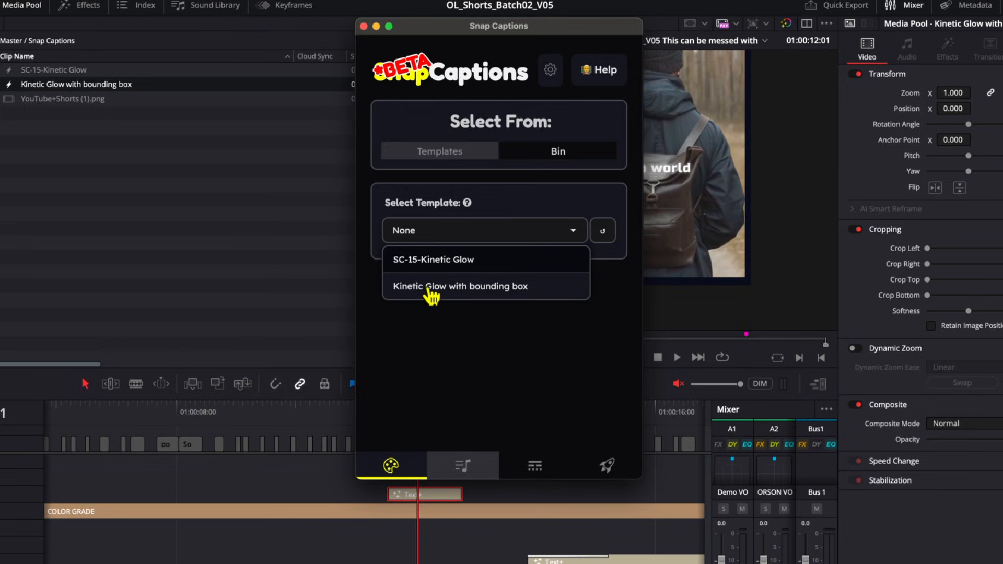
{"action": "left_click", "coordinate": [460, 286]}
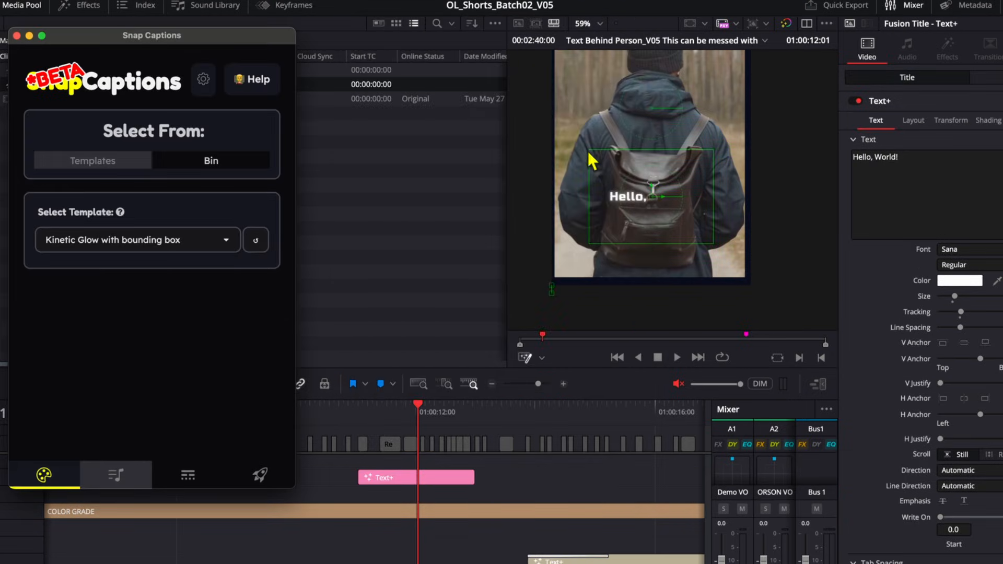
{"action": "mouse_move", "coordinate": [46, 474]}
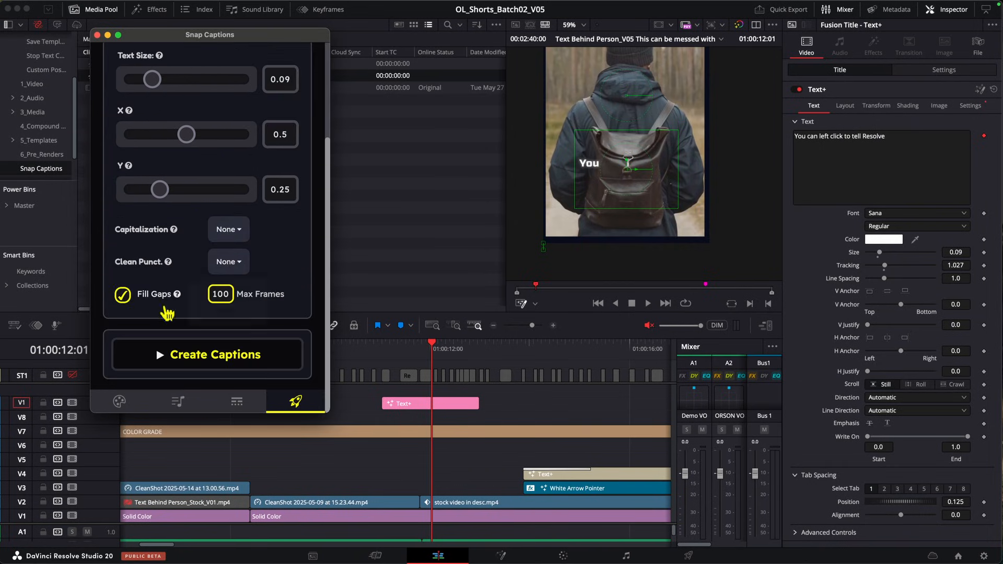
- Run Create Captions to place the Text+ caption phrases on the timeline
{"action": "left_click", "coordinate": [214, 354]}
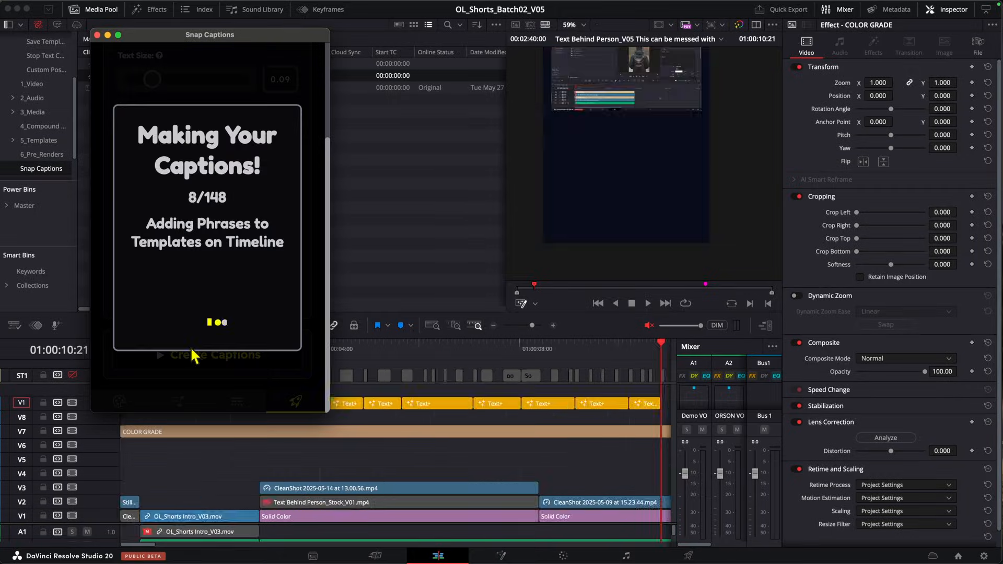